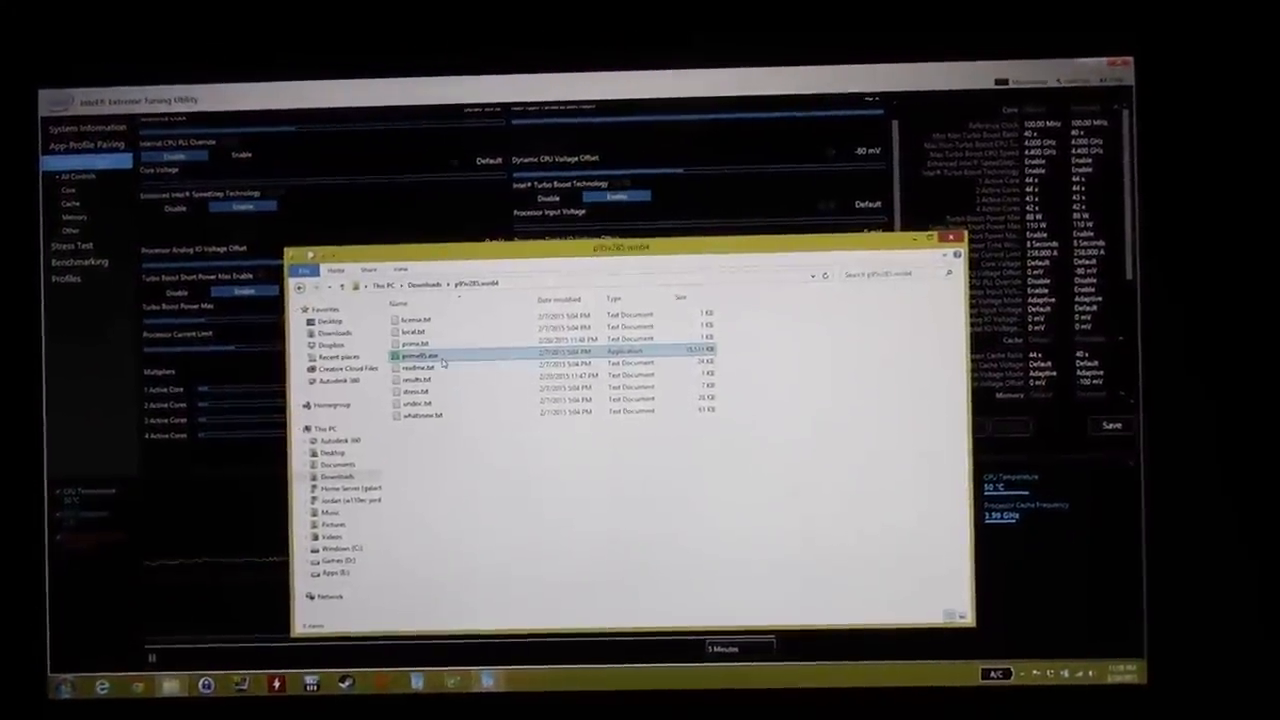
# - Launch prime95.exe from its download folder in File Explorer
pyautogui.doubleClick(418, 348)
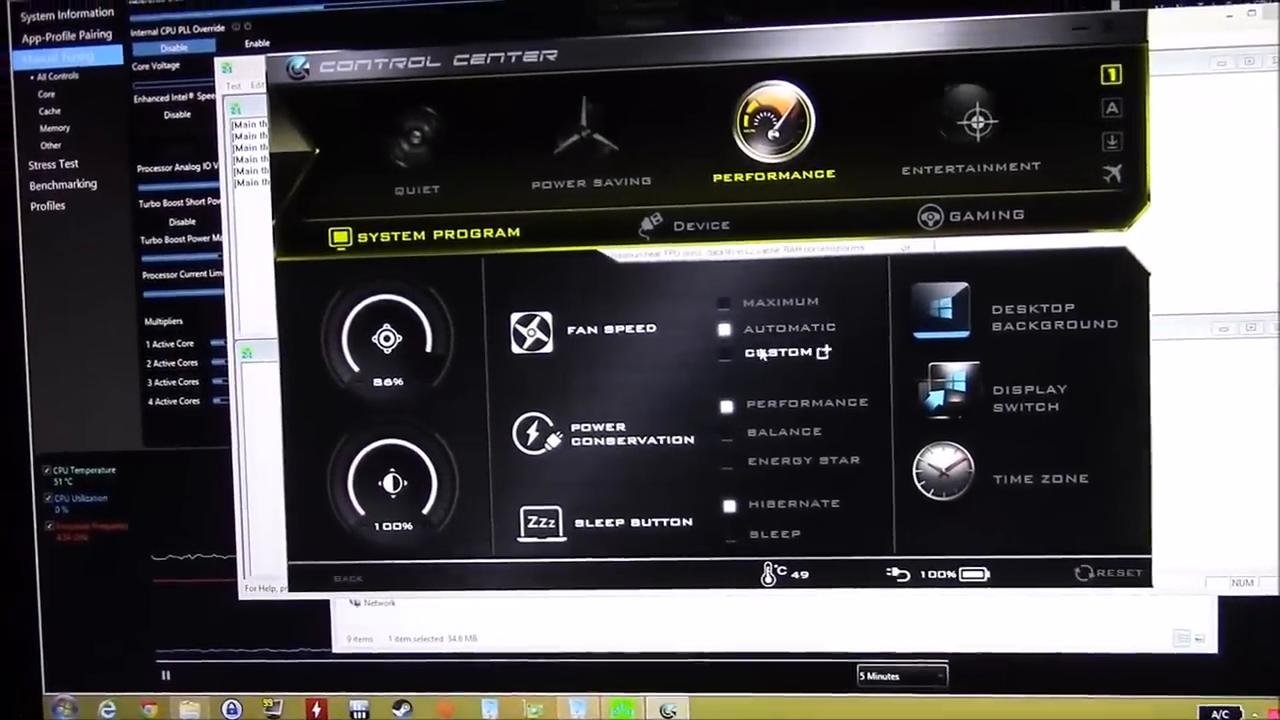
# - Switch Control Center to the Performance power profile
pyautogui.click(788, 352)
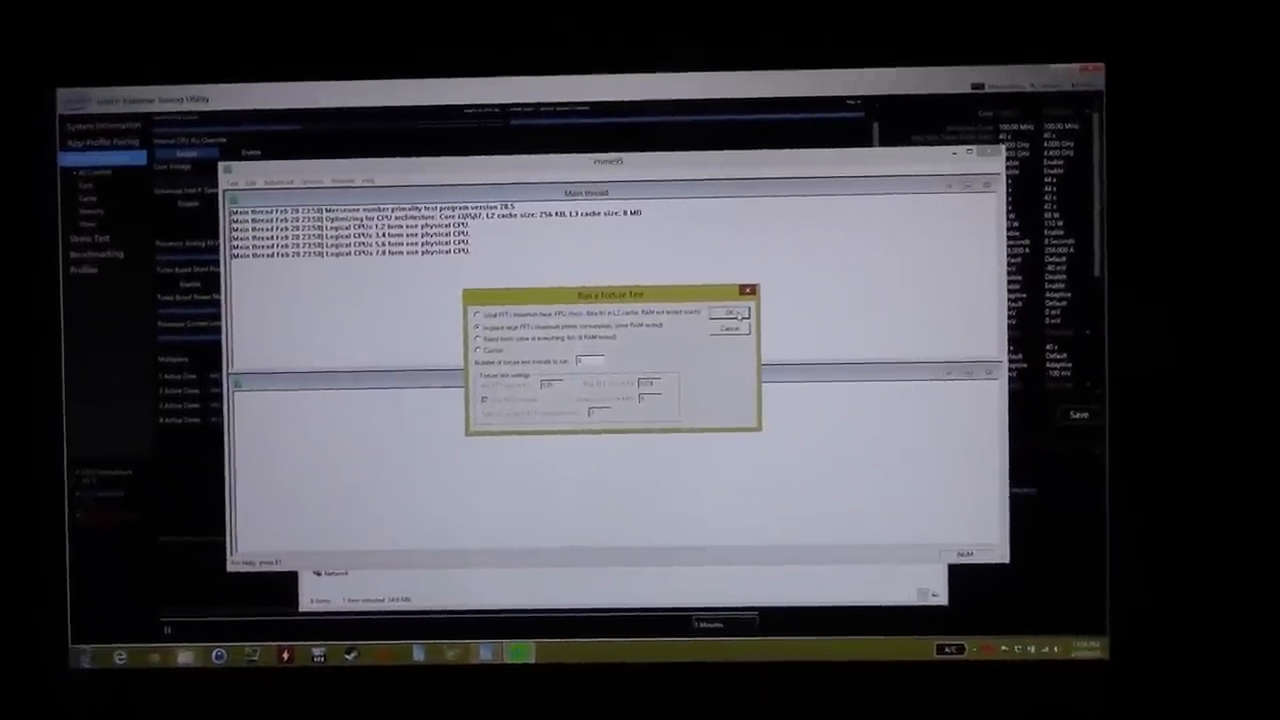
# - Start the torture test on all eight workers with the default settings
pyautogui.click(728, 314)
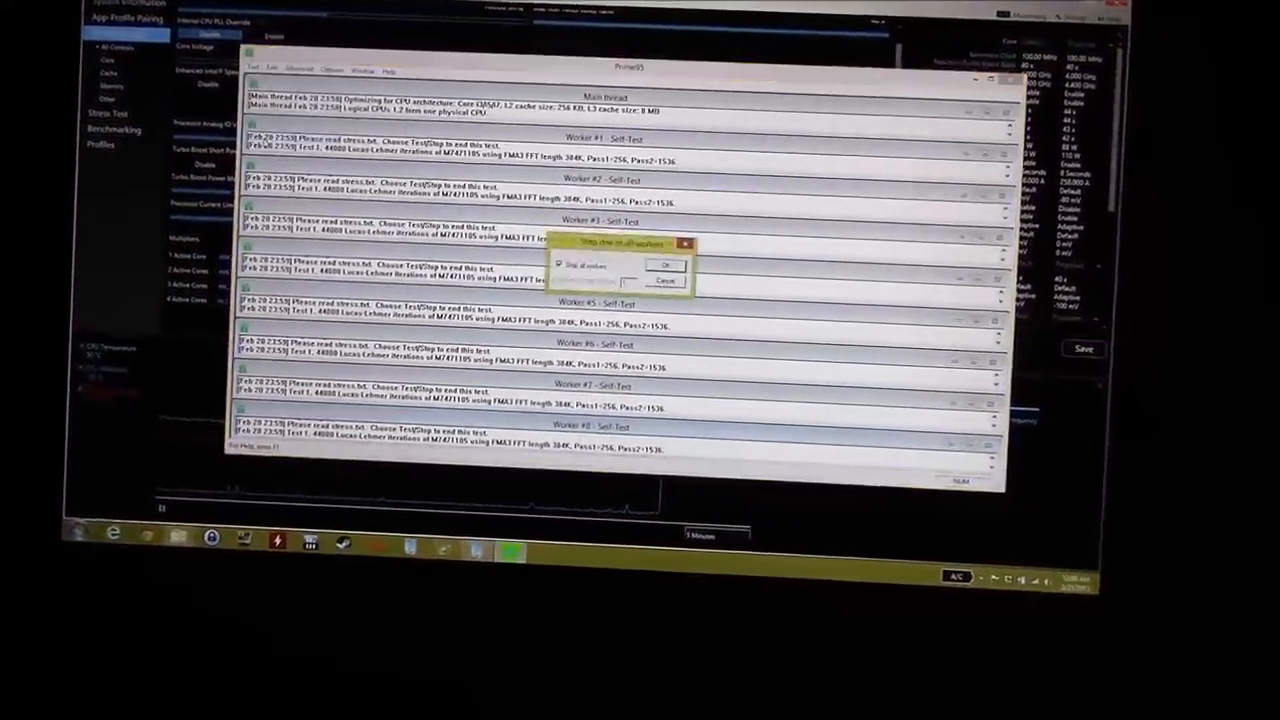
# - Confirm stopping all eight workers so each reports Not running
pyautogui.click(662, 264)
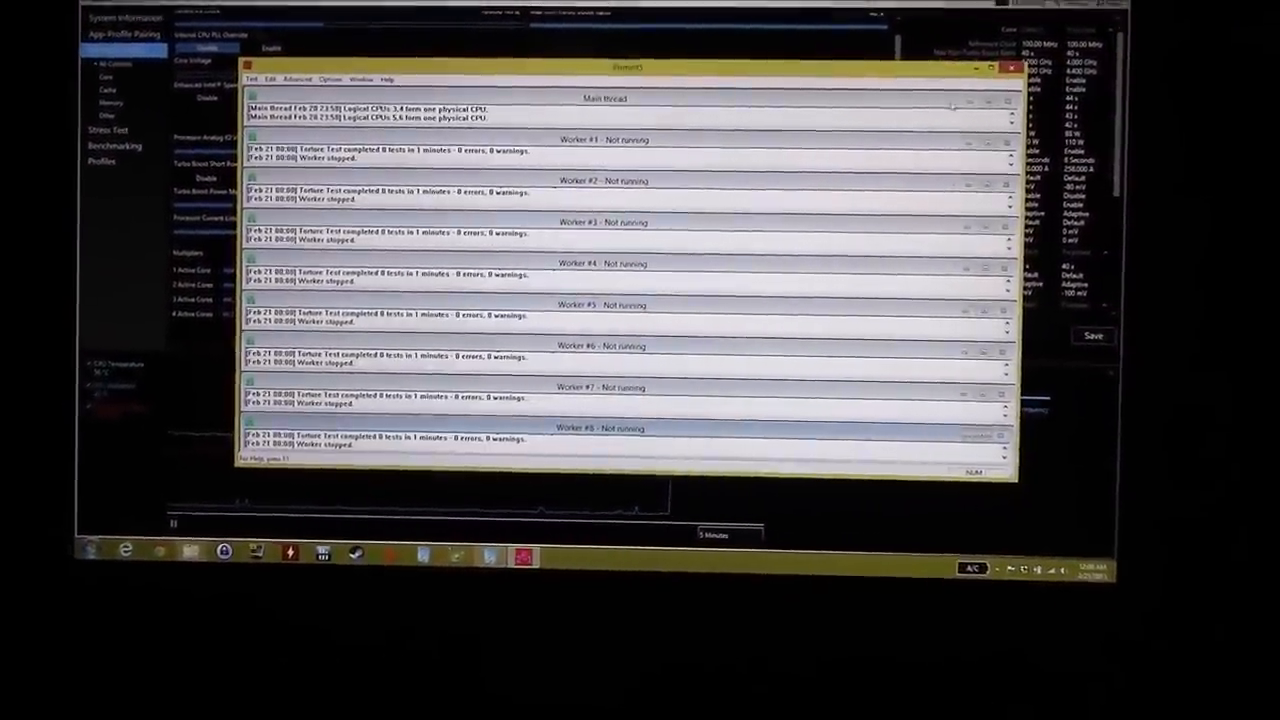
pyautogui.click(1012, 68)
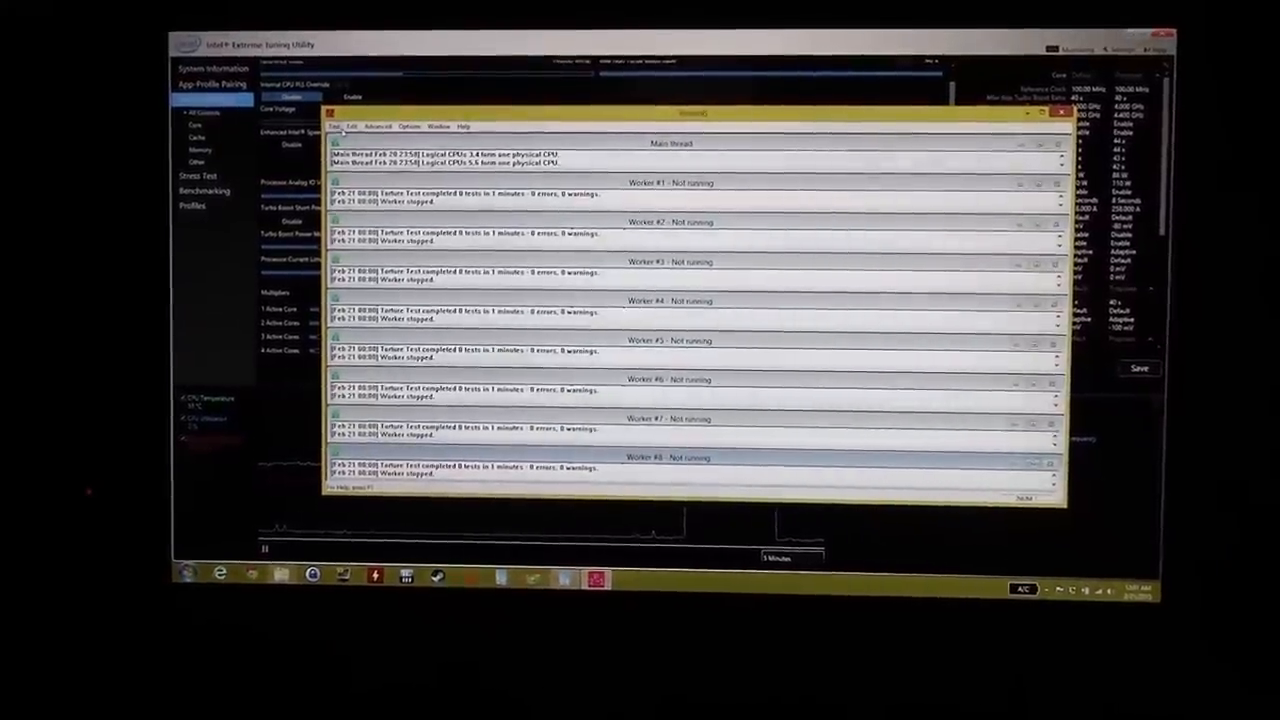
# - Launch a new eight-thread torture test with in-place large FFTs from Options > Torture Test
pyautogui.click(378, 126)
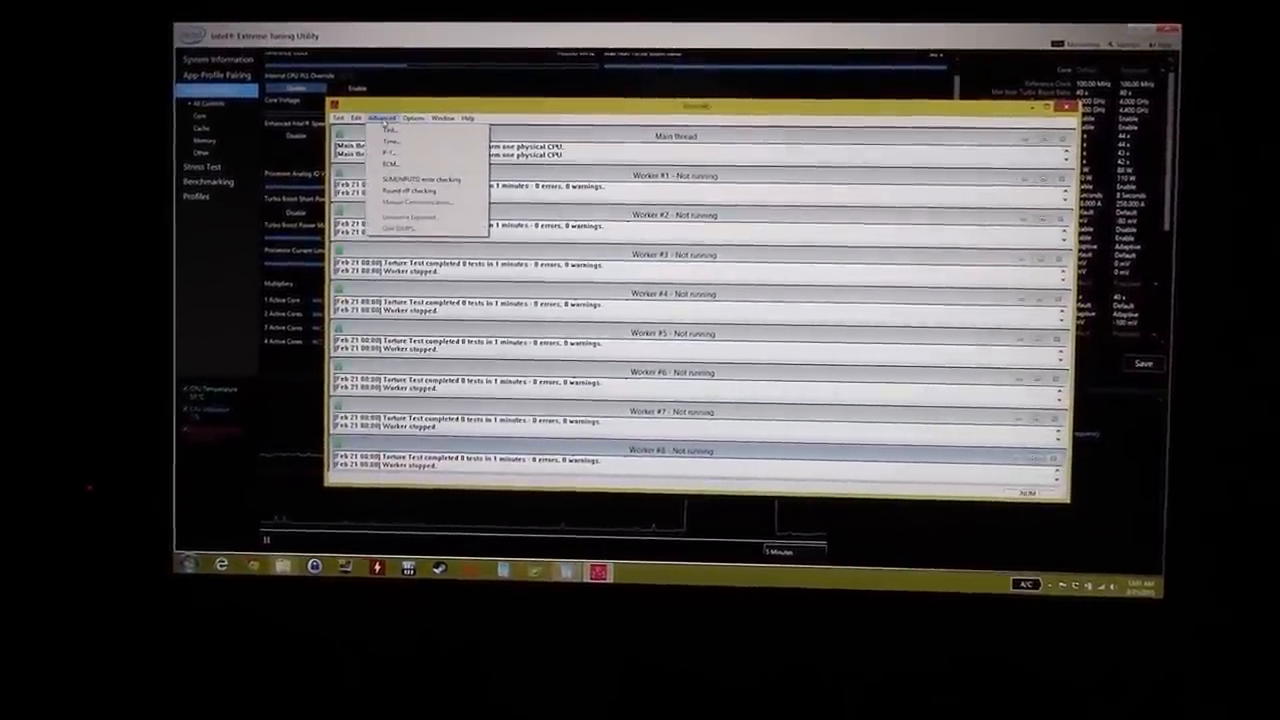
pyautogui.click(408, 116)
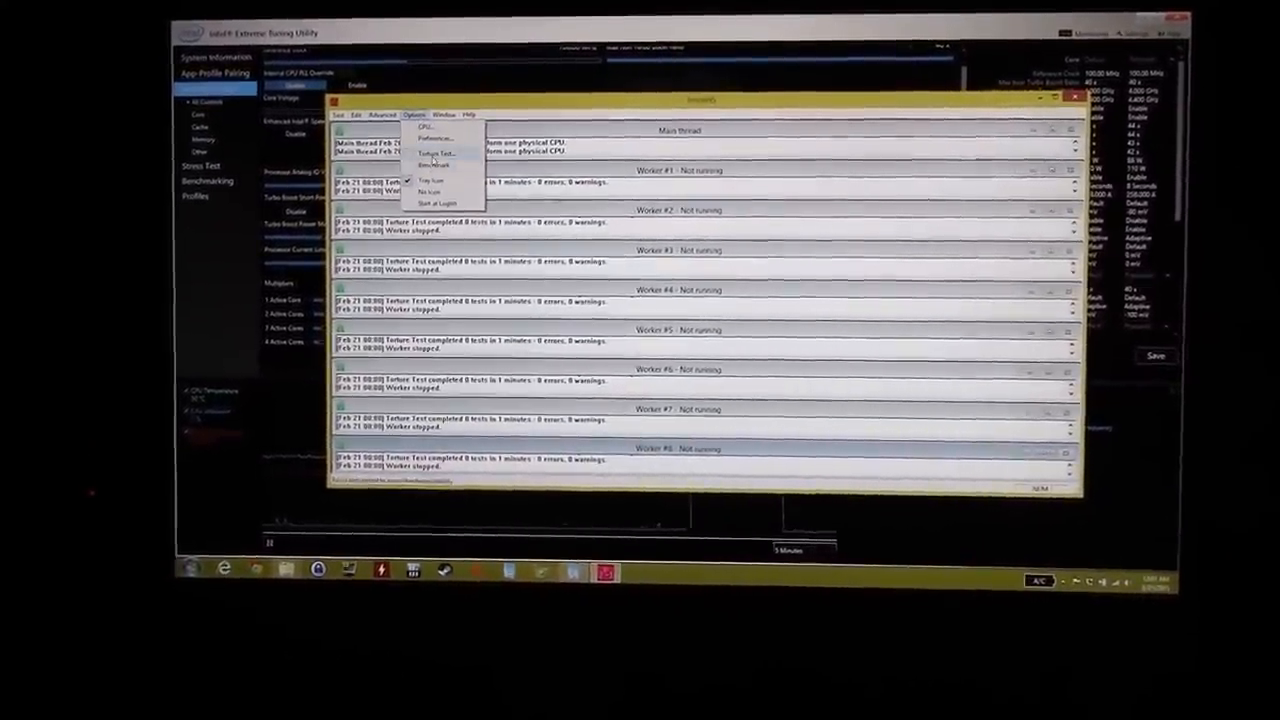
pyautogui.click(430, 152)
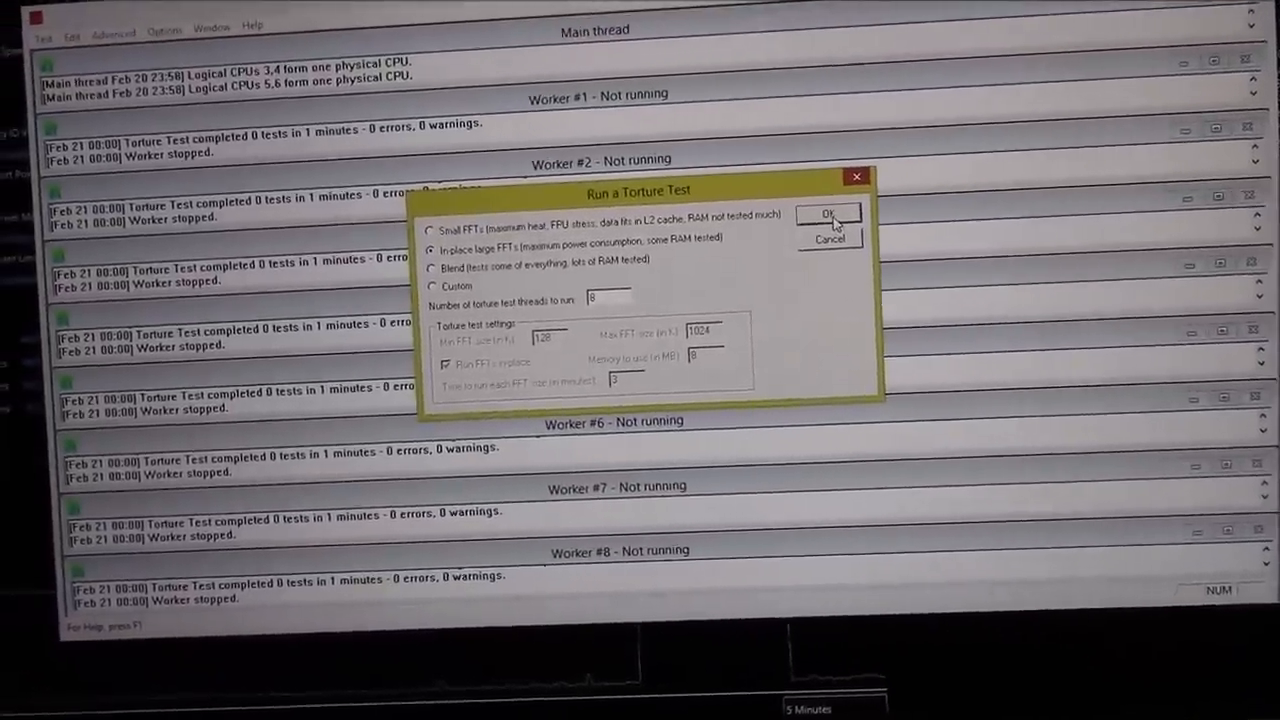
pyautogui.click(828, 214)
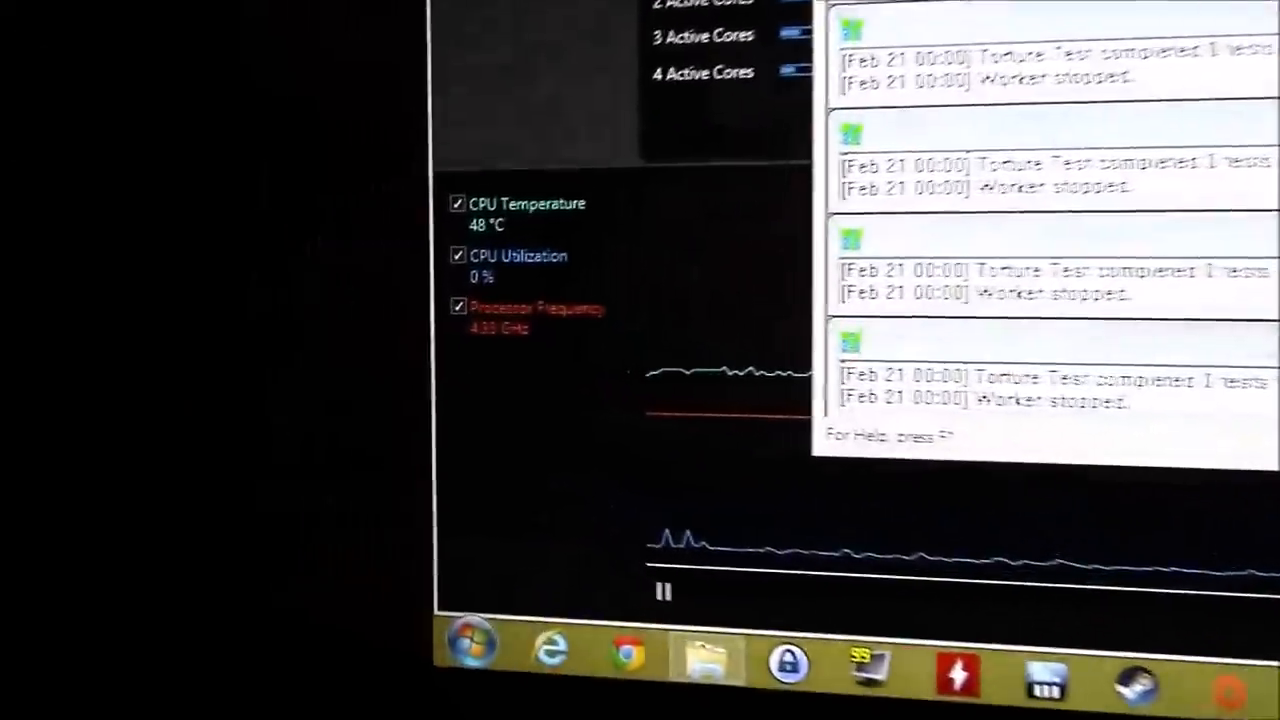